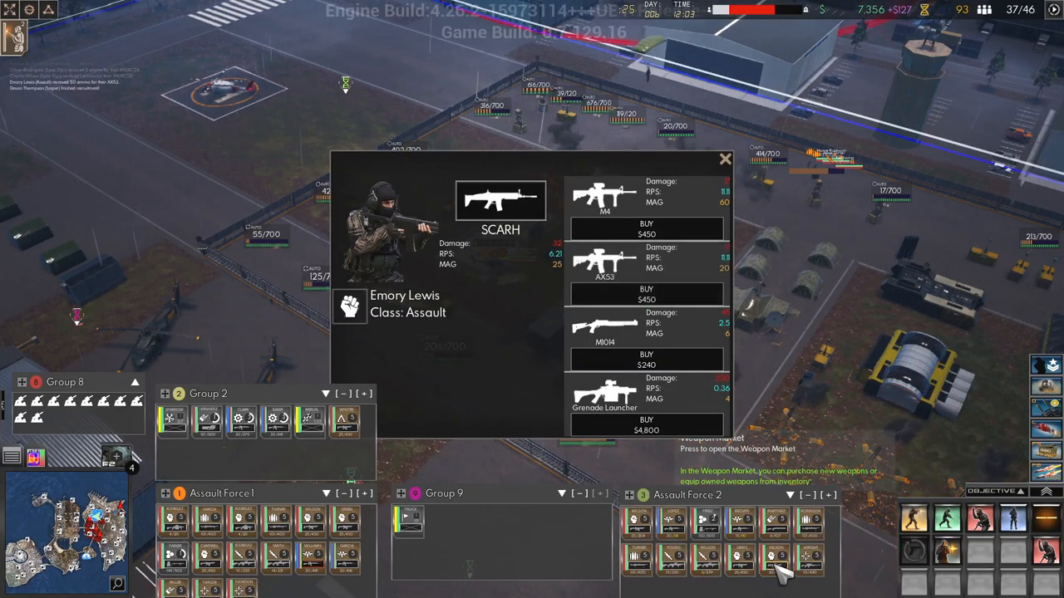
# Buy a $450 rifle for each of the two Assault Force 2 soldiers.
pyautogui.click(646, 293)
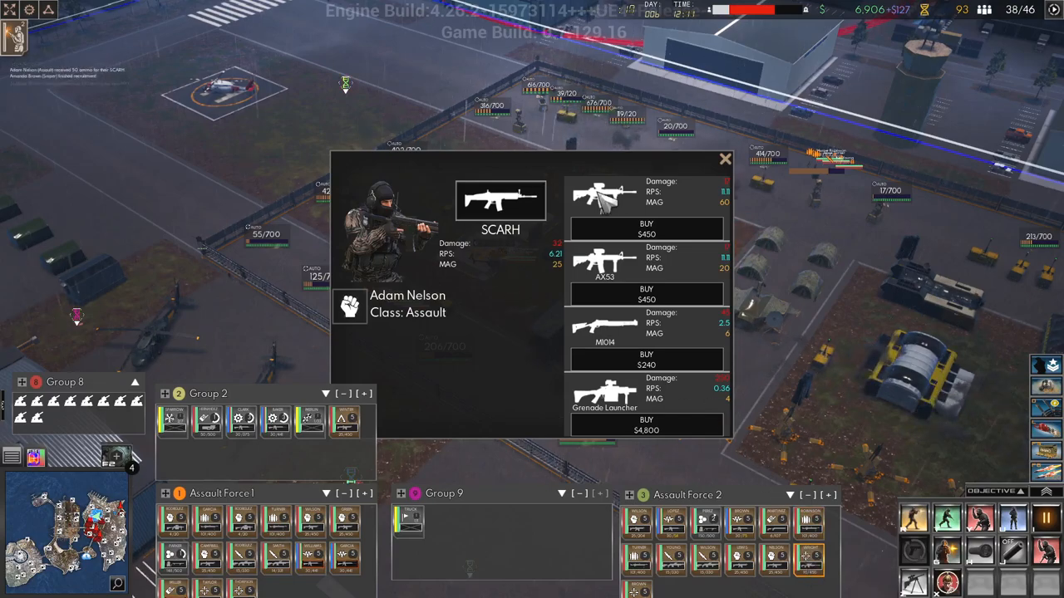
pyautogui.click(724, 159)
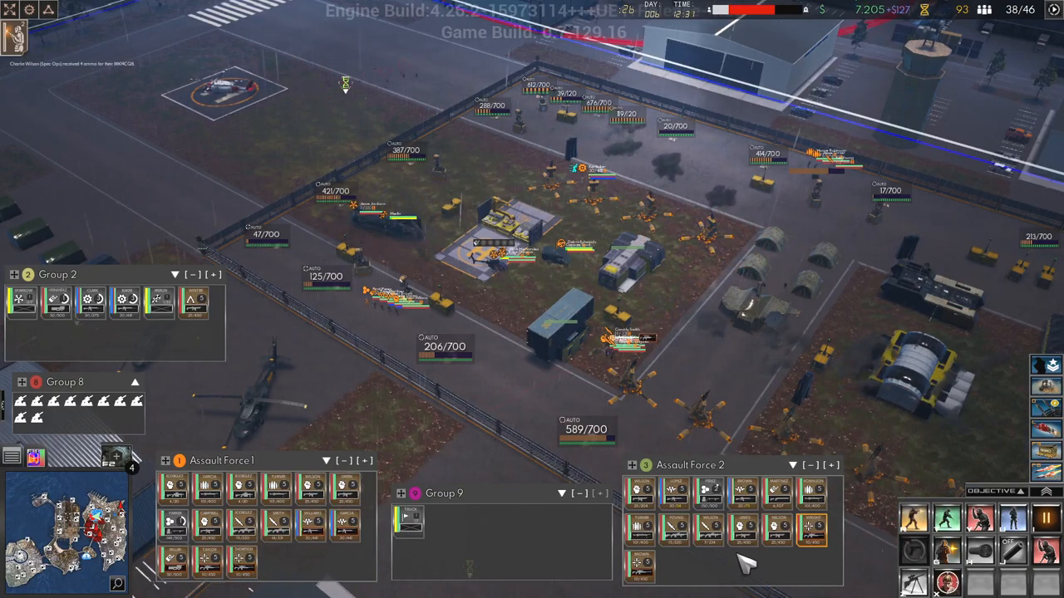
pyautogui.moveTo(640, 569)
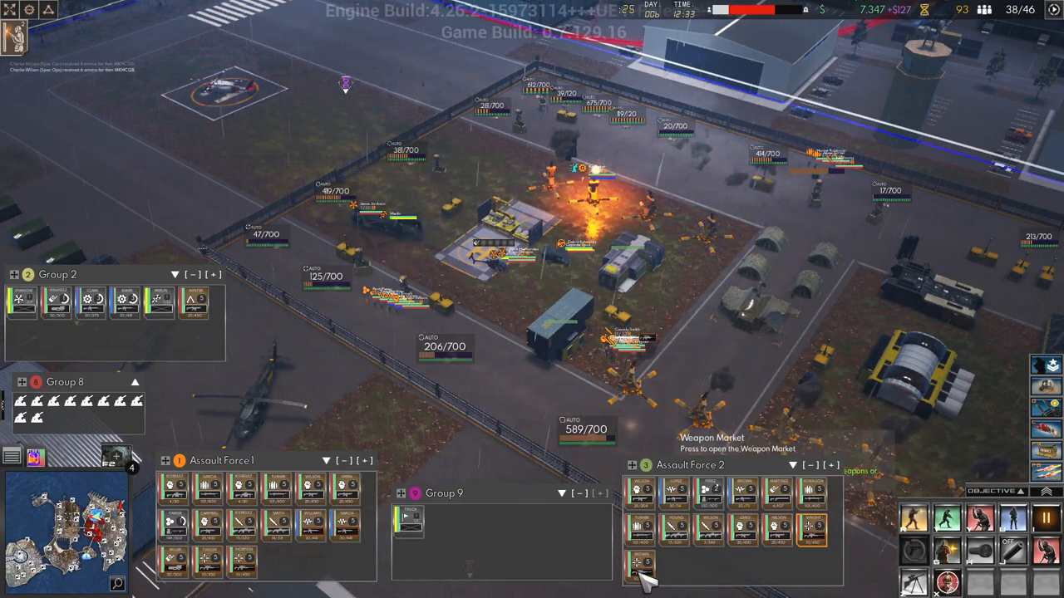
pyautogui.click(640, 565)
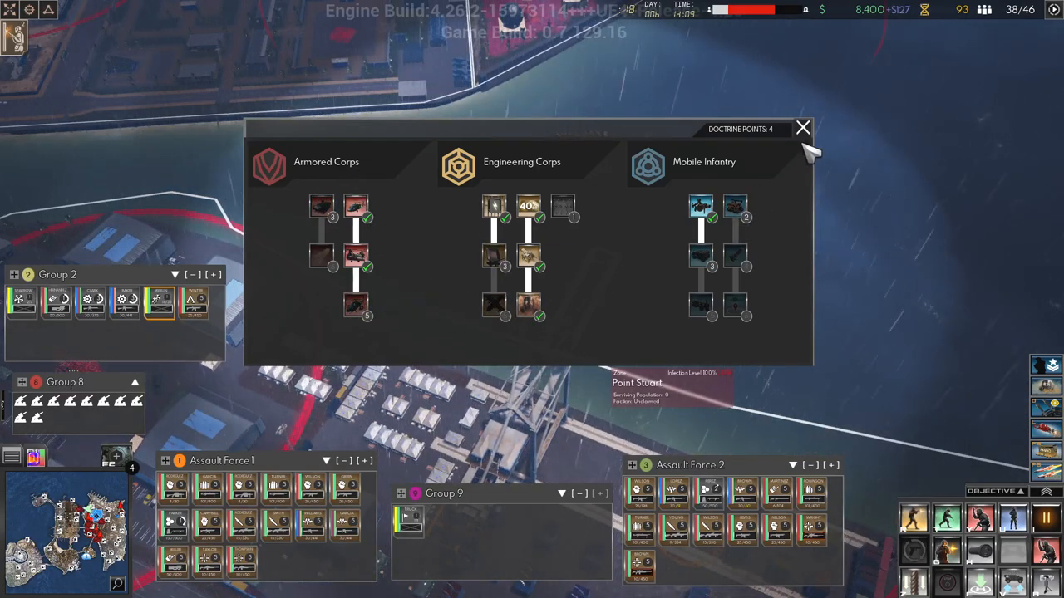
# Close the doctrine tree panel.
pyautogui.click(803, 128)
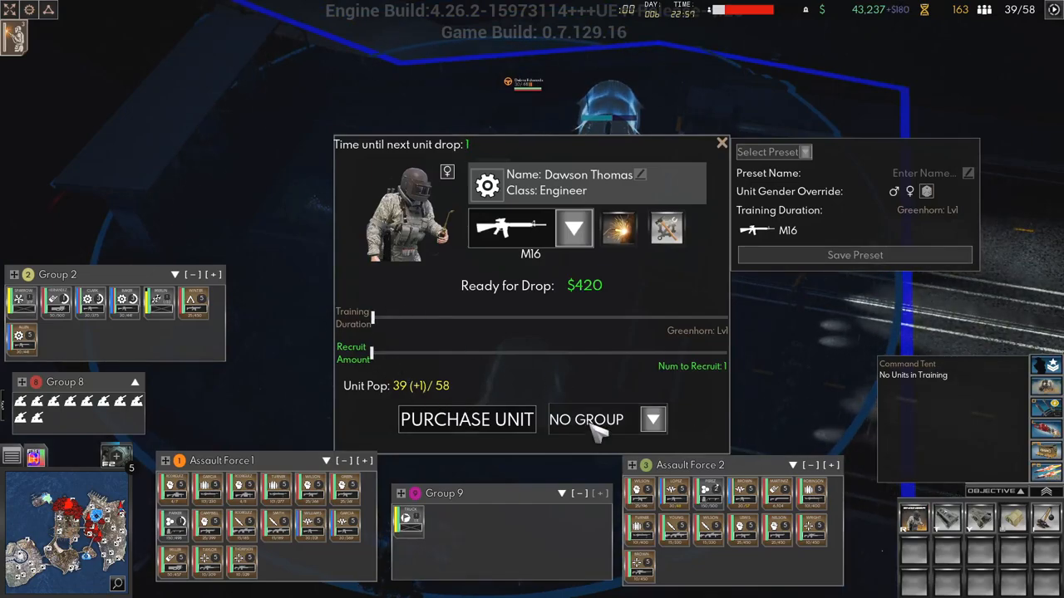
# Arm engineer Dawson Thomas with an M16 at a $420 cost.
pyautogui.click(607, 420)
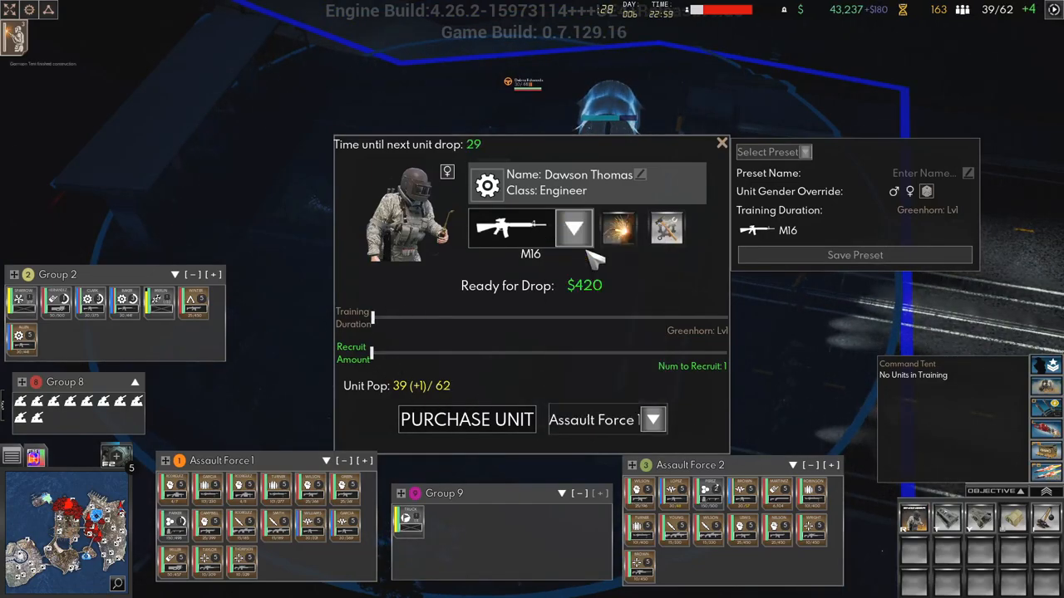
pyautogui.click(466, 419)
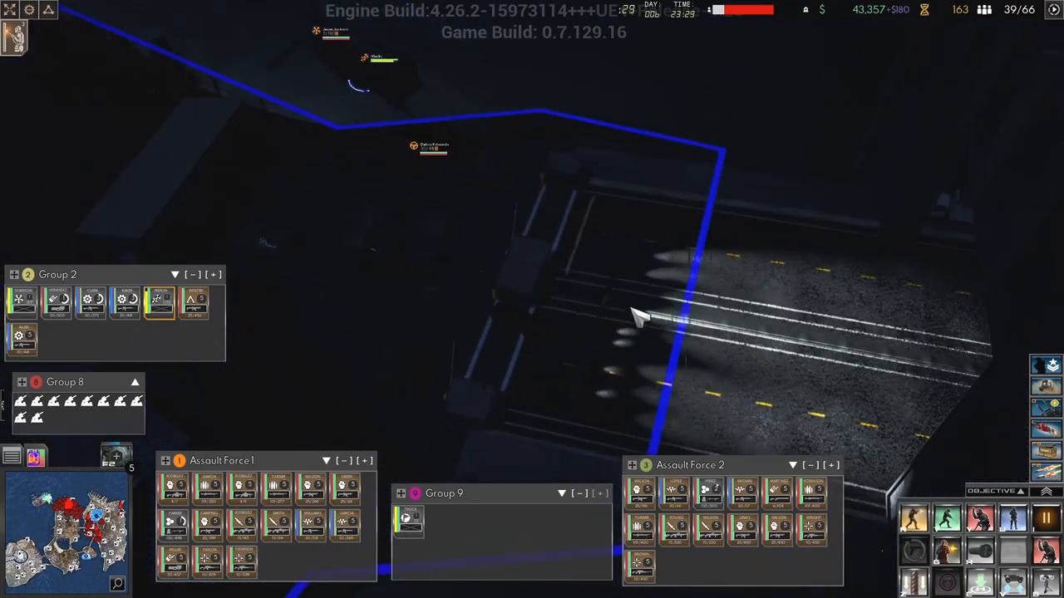
pyautogui.moveTo(565, 357)
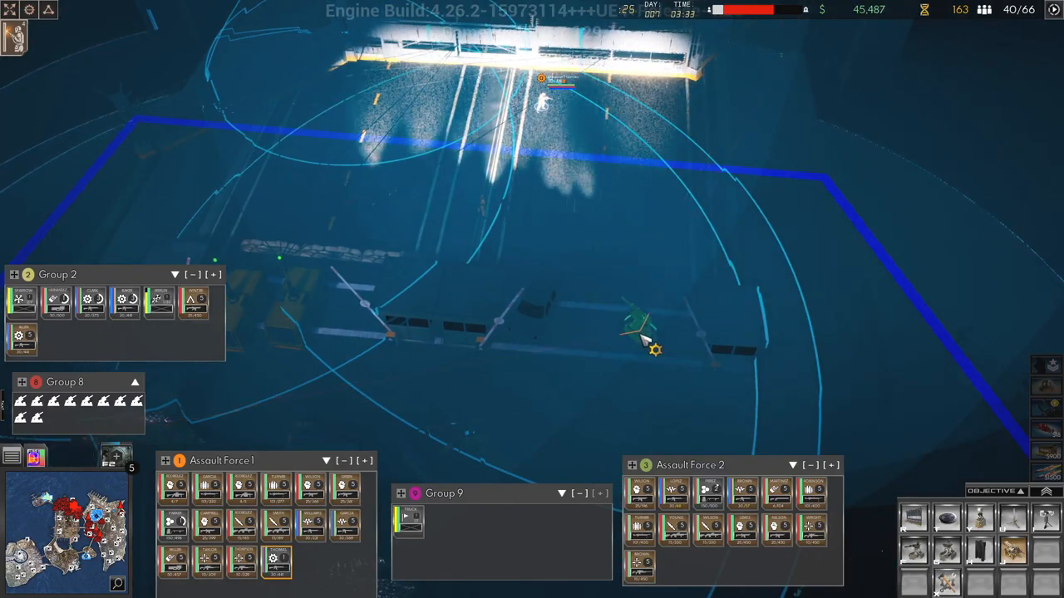
# Place a gate barrier across the road at the base entrance.
pyautogui.click(652, 349)
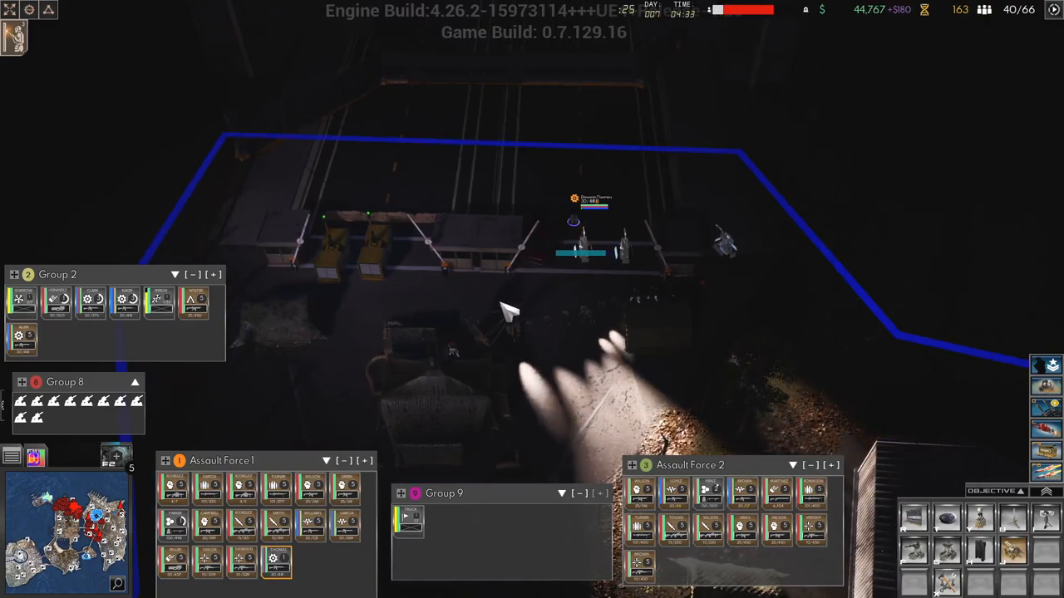
pyautogui.moveTo(441, 395)
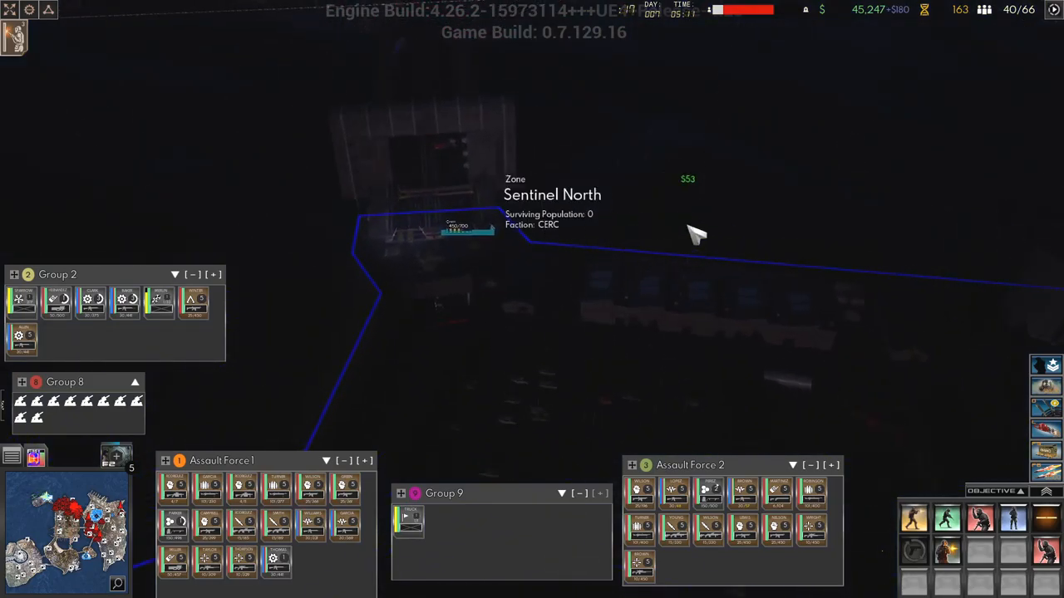
pyautogui.moveTo(738, 164)
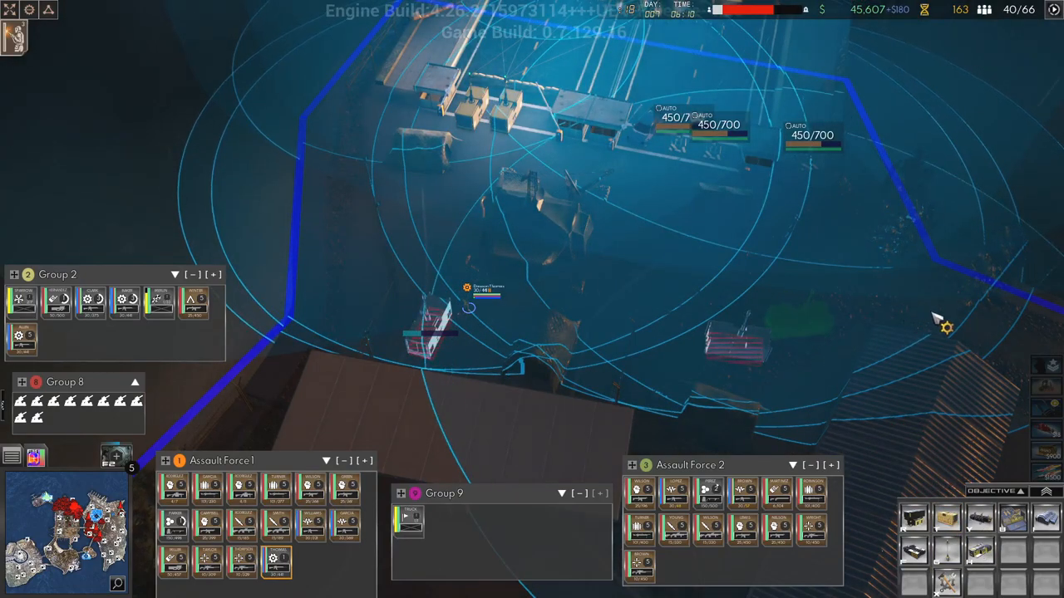
pyautogui.moveTo(951, 338)
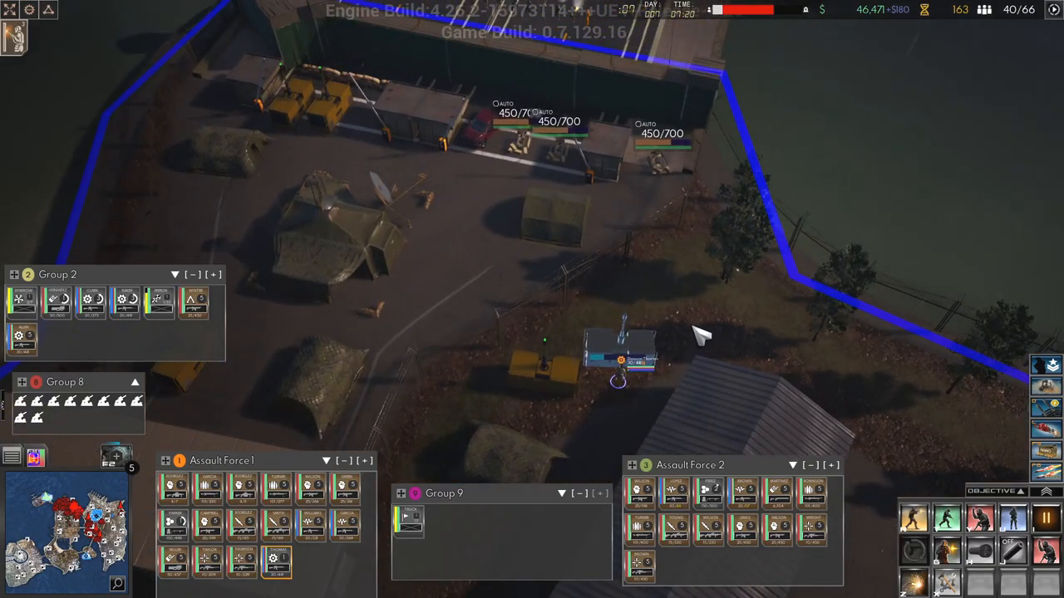
pyautogui.moveTo(673, 339)
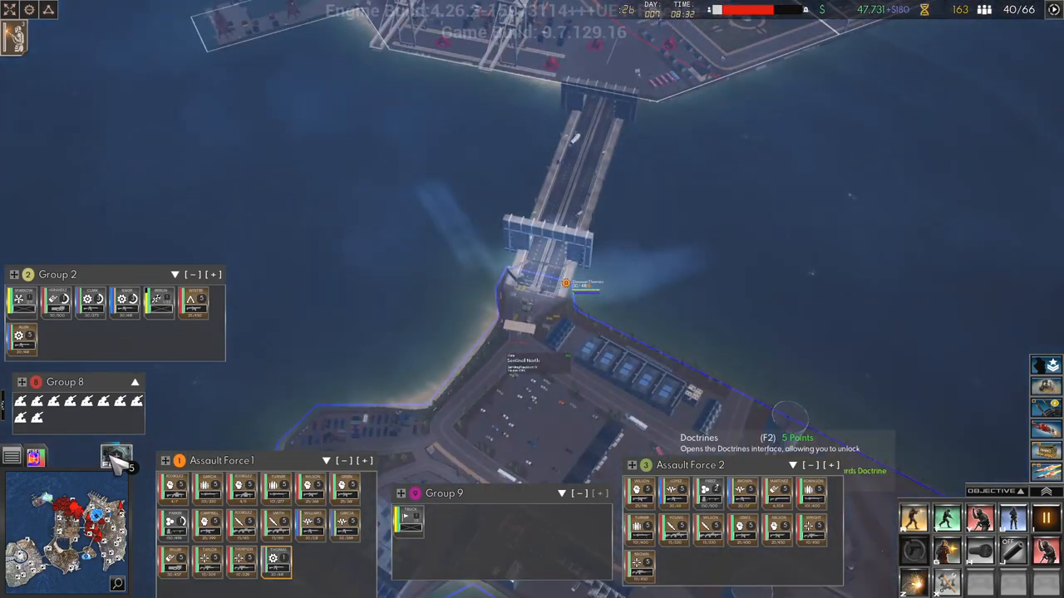
# Spend the remaining doctrine points on the last Armored Corps node, then close the doctrines window.
pyautogui.click(116, 457)
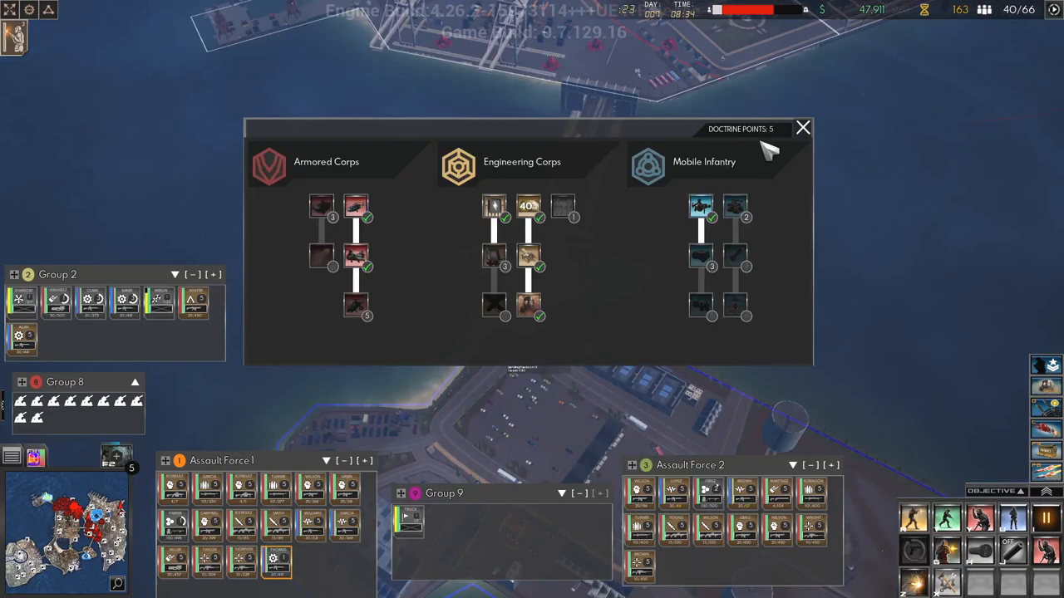
pyautogui.click(356, 306)
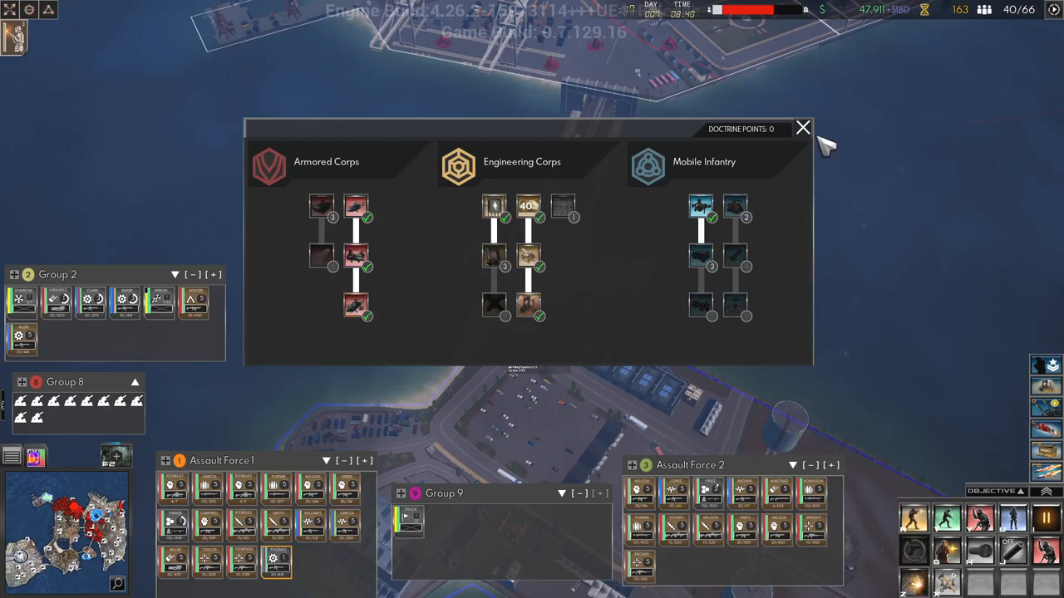
pyautogui.click(801, 128)
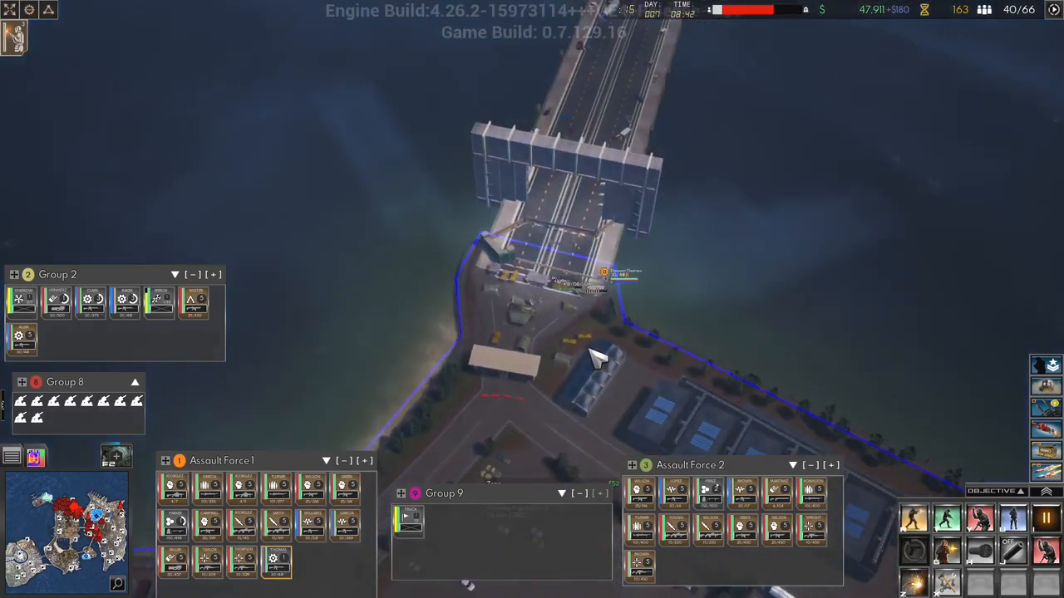